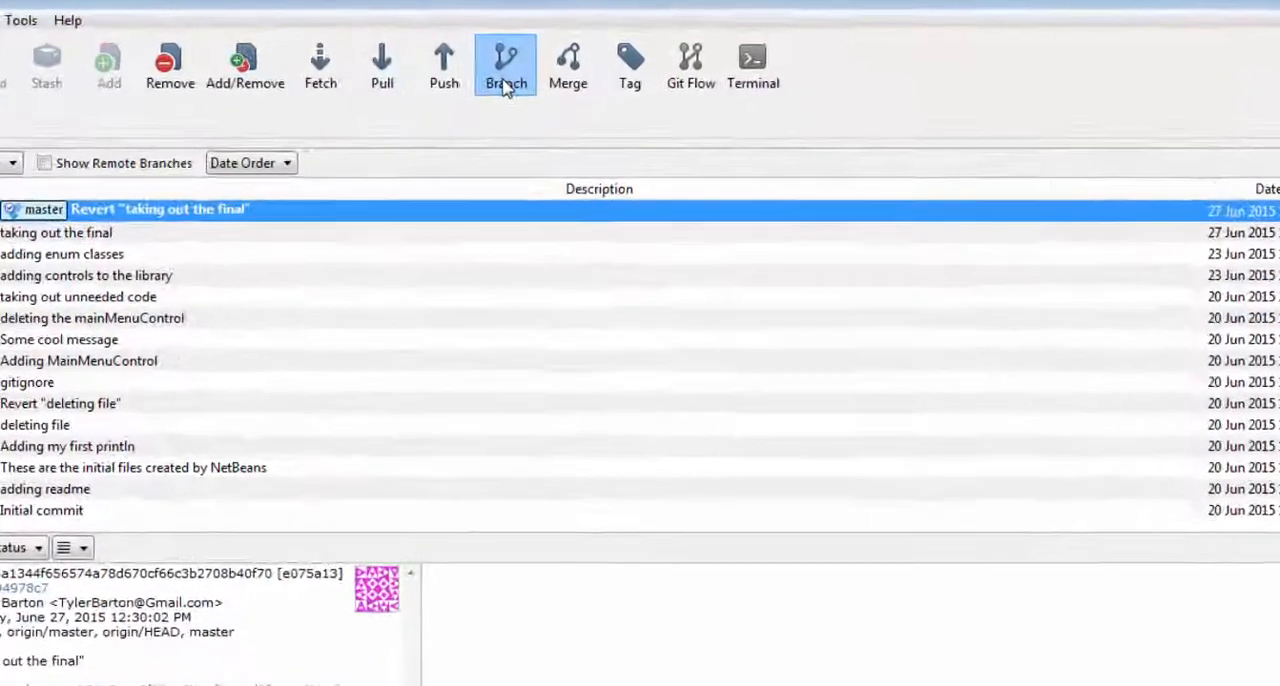
Start a new branch off master and enter the name 74_update_gui_style with checkout enabled.
click(504, 64)
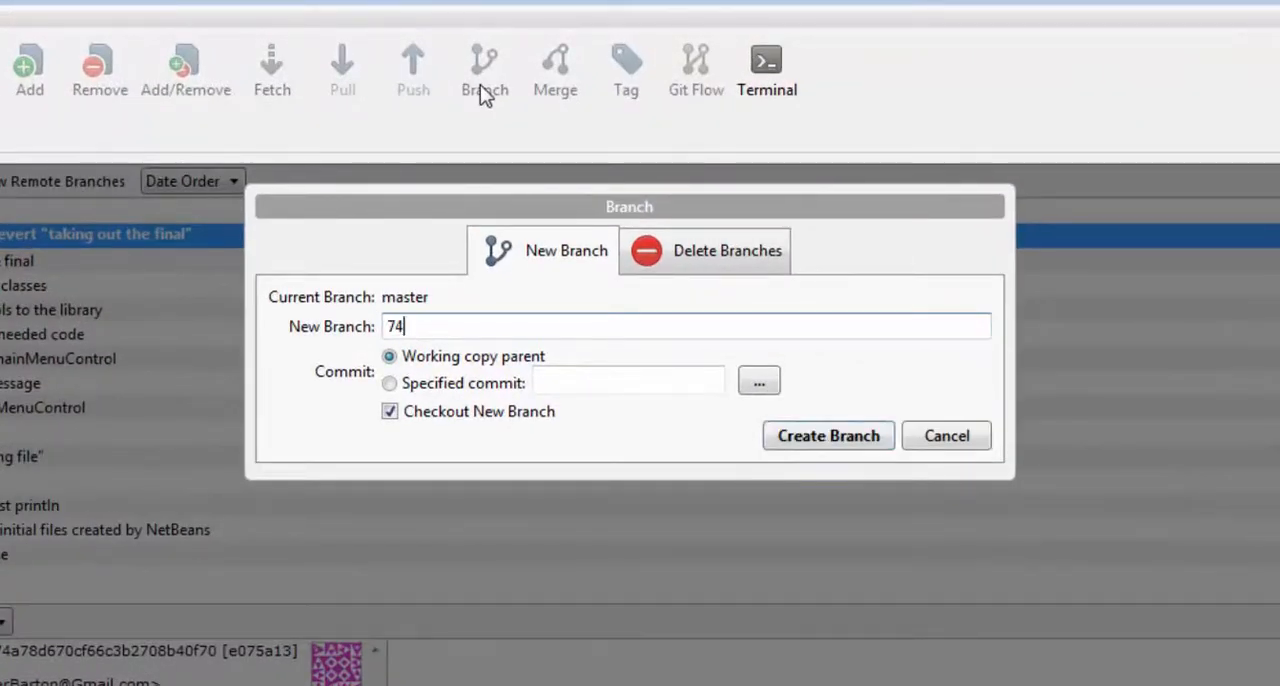
text(_updat)
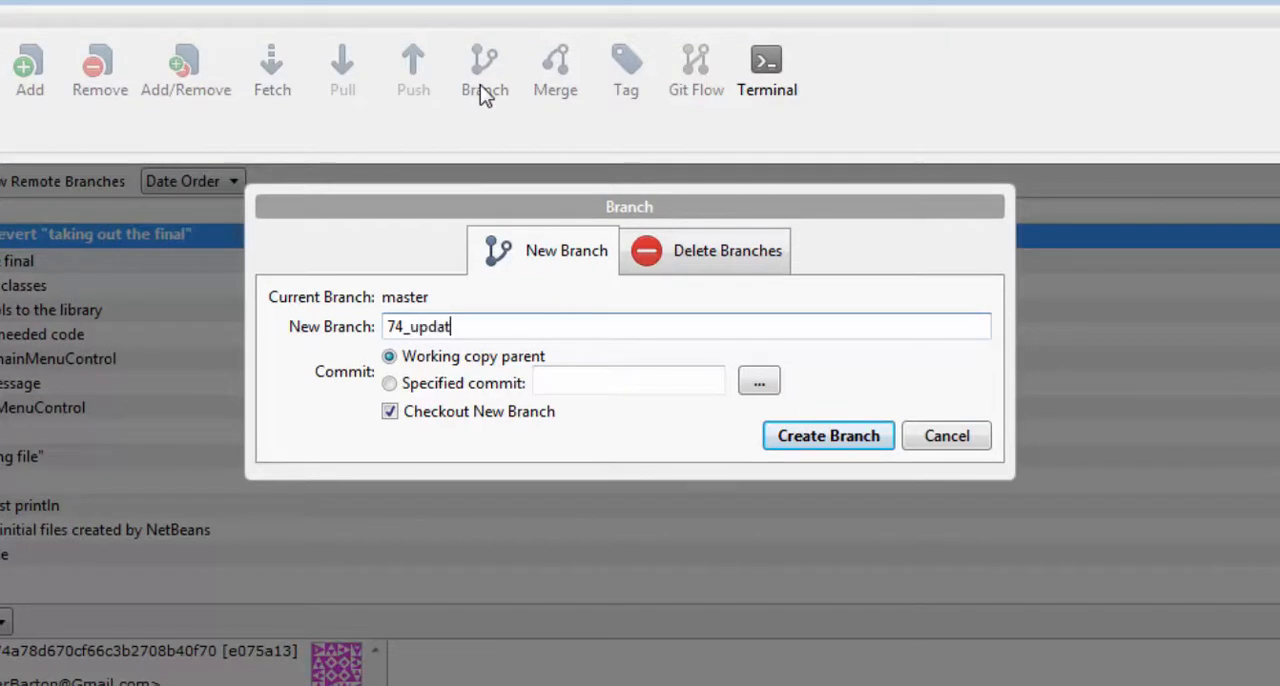
text(e_gui_)
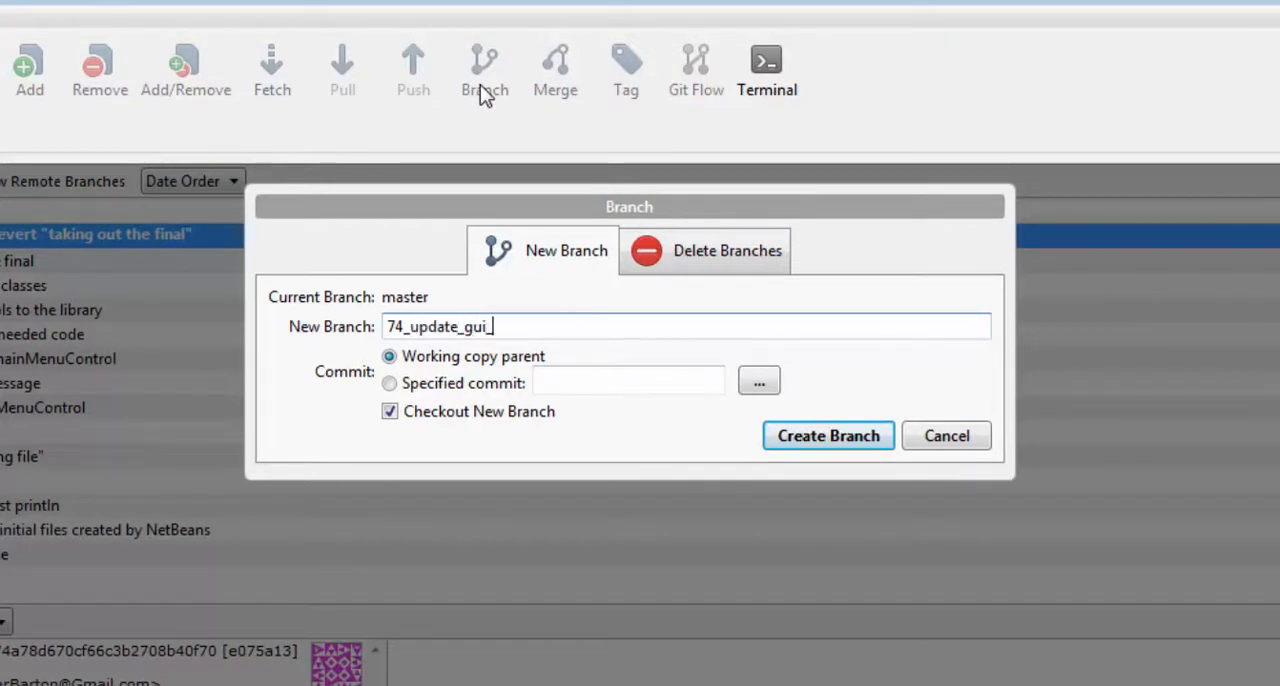
text(style)
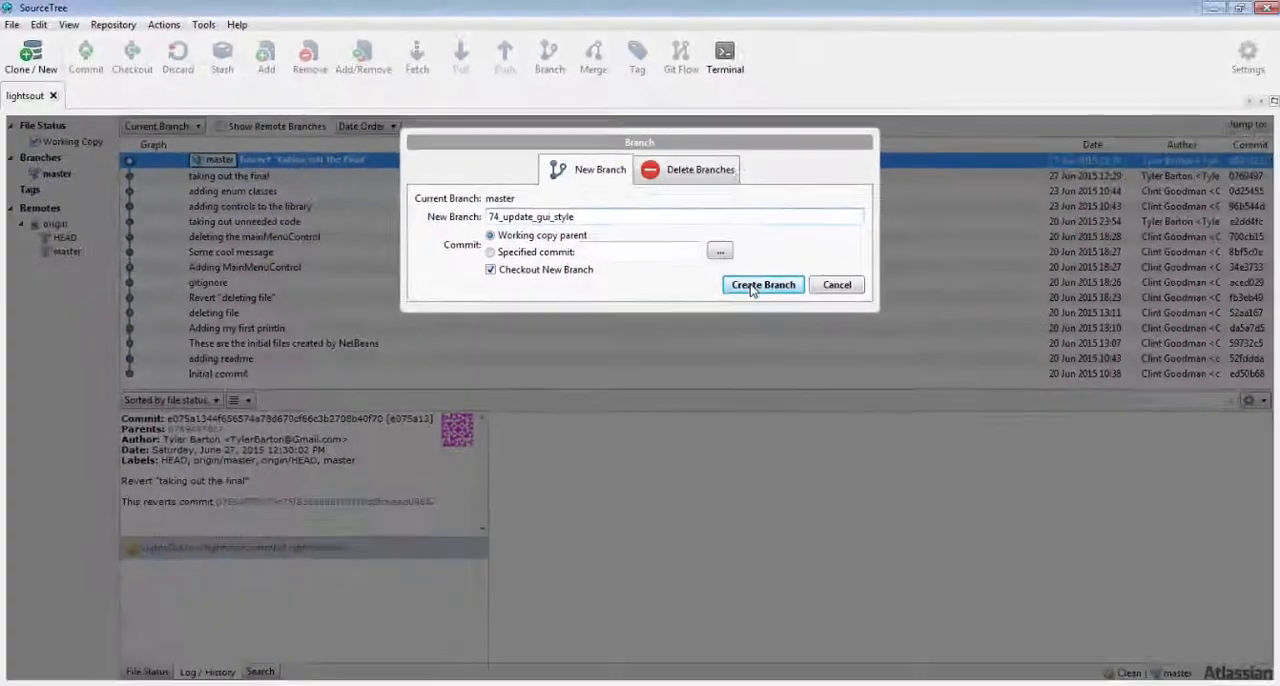
Create and check out the 74_update_gui_style branch.
click(762, 284)
text(adding in 2 interfaces and a model)
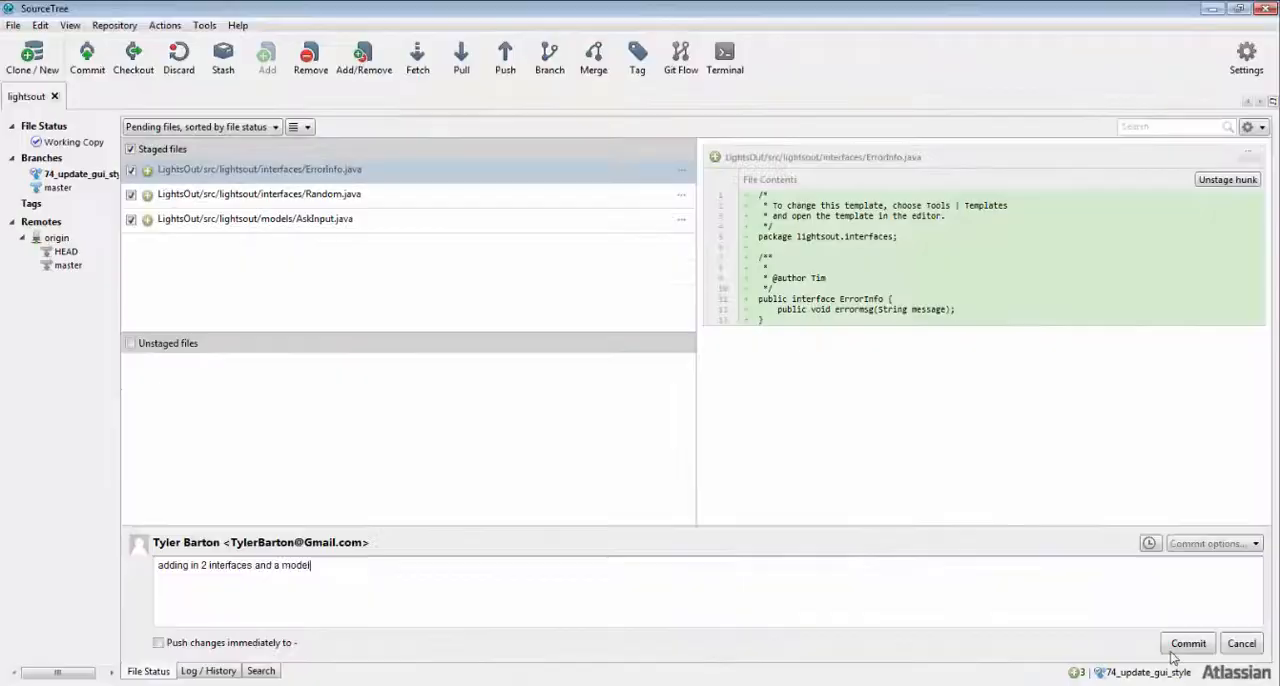
Commit the staged interfaces and model, then enable pushing the next commit to the remote immediately.
click(1188, 644)
text(Adding debug line)
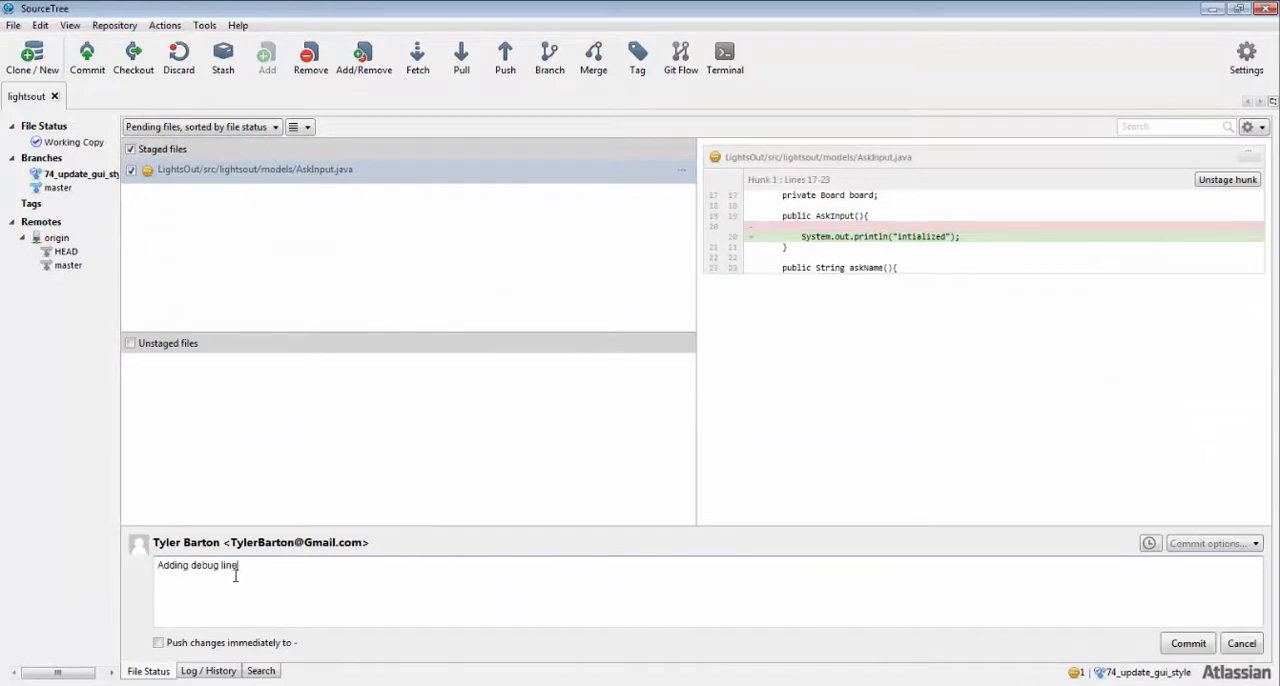
click(158, 642)
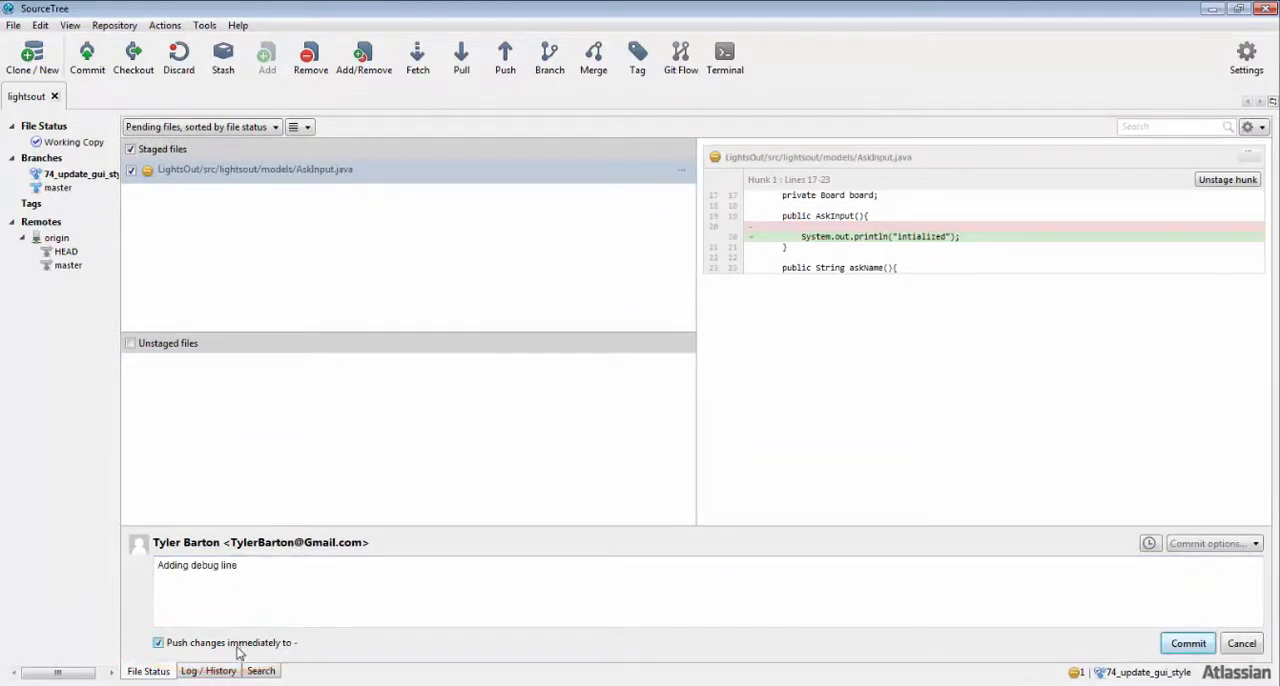
mouse_move(1124, 664)
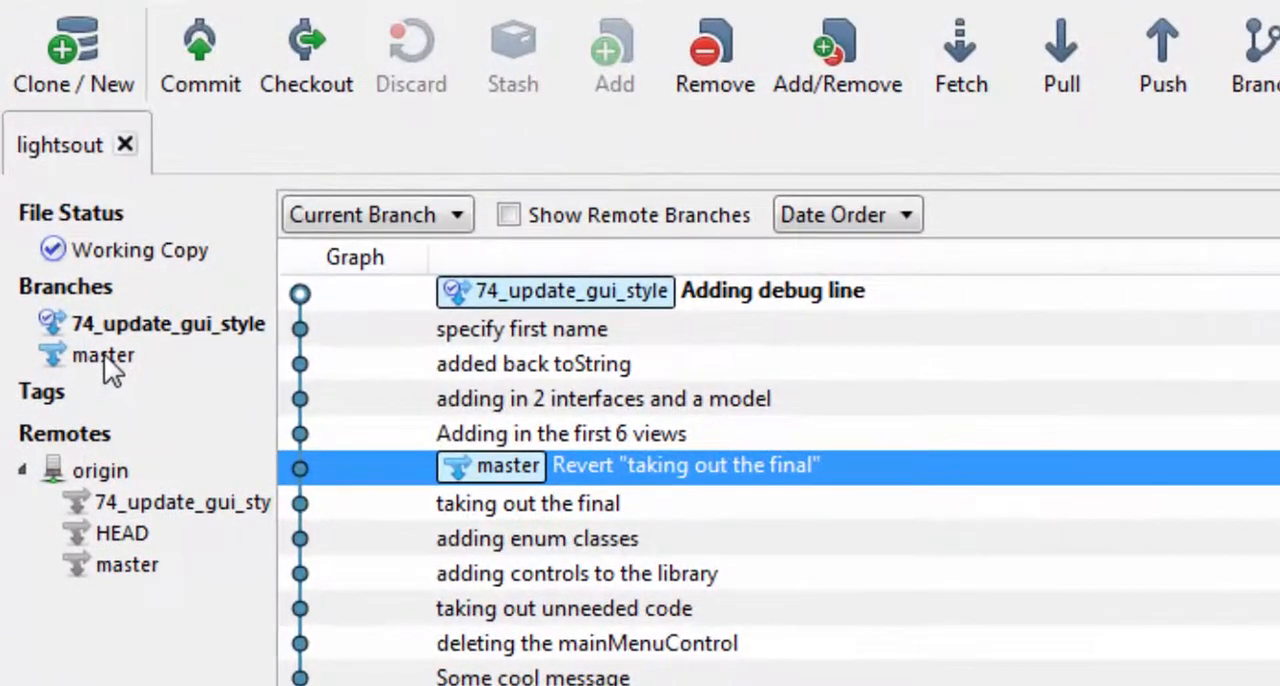
Check out master again from the Branches sidebar.
click(102, 356)
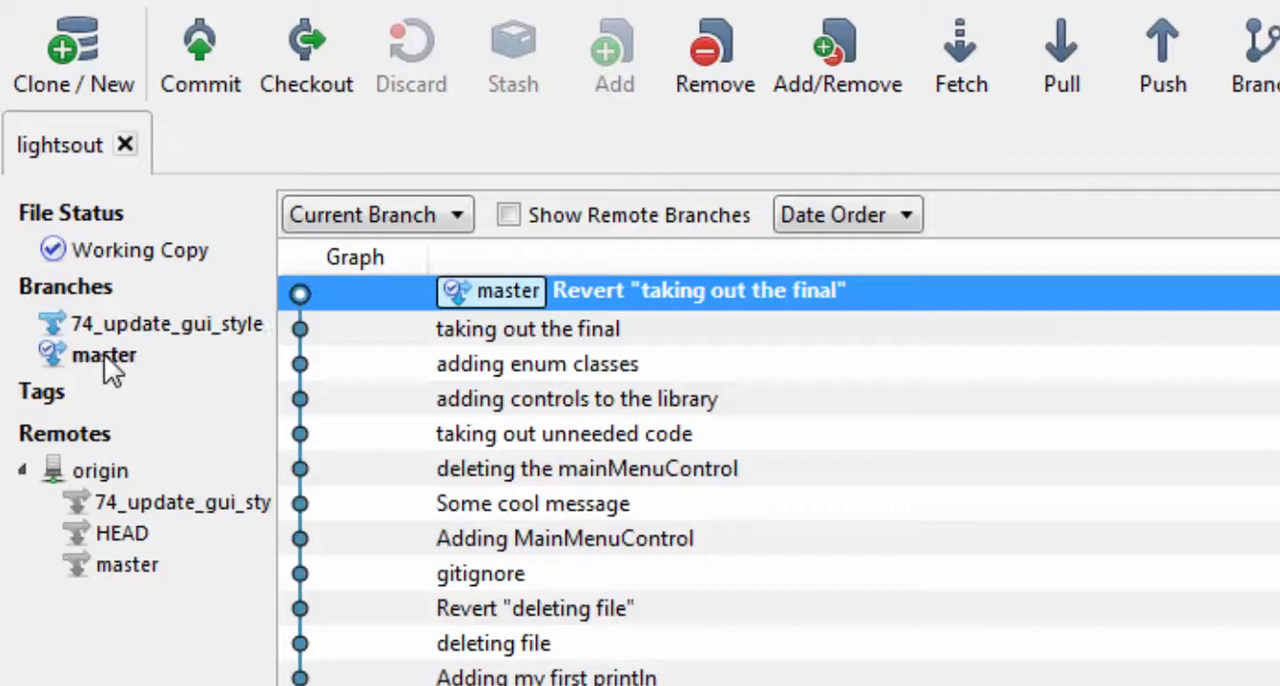
mouse_move(150, 336)
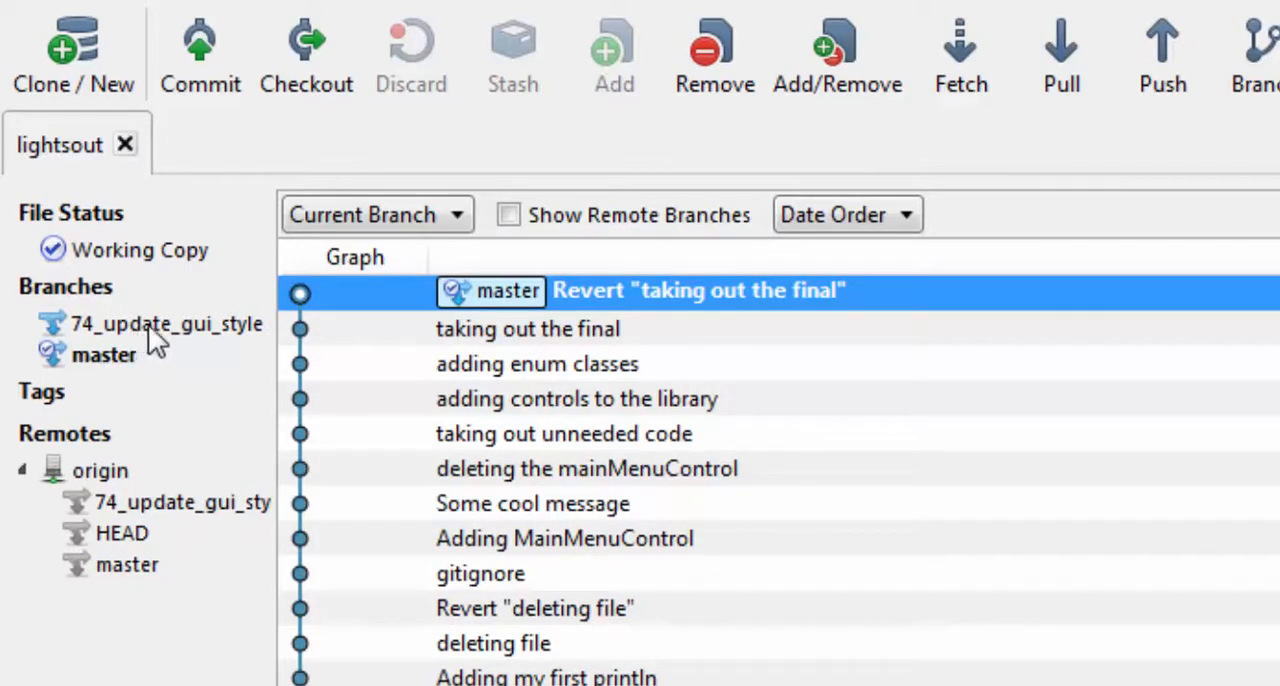
Merge 74_update_gui_style into the current master branch and confirm.
right_click(166, 324)
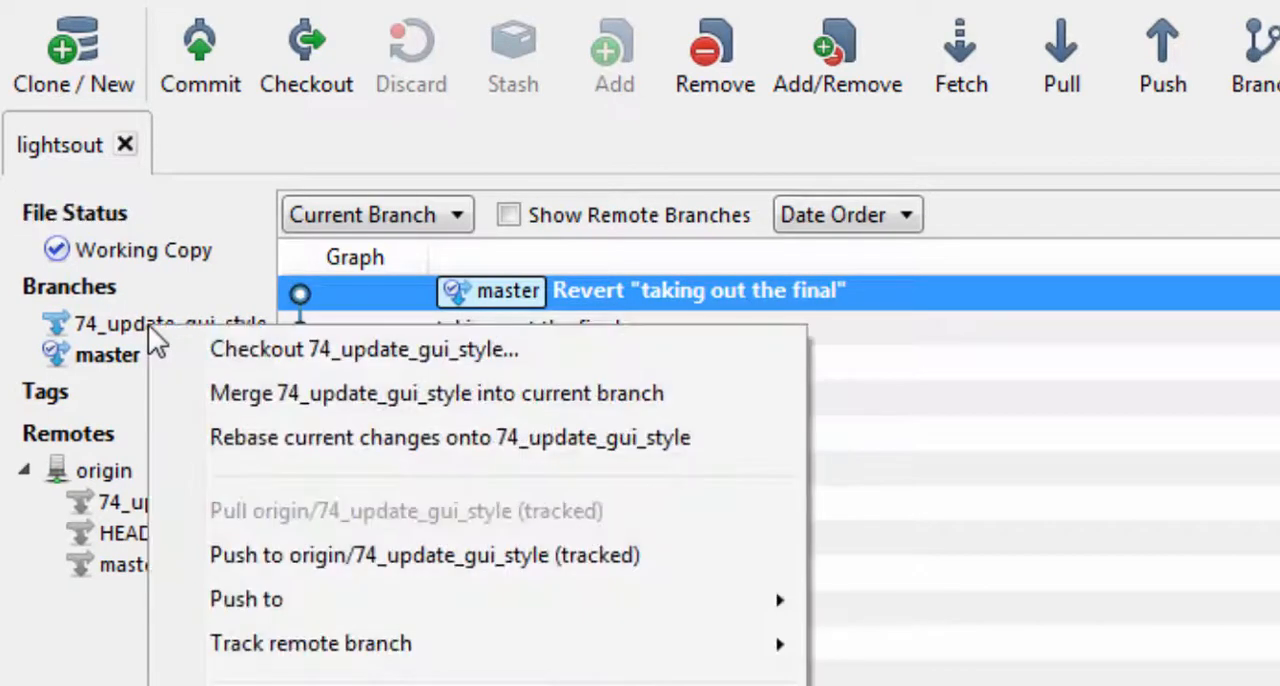
mouse_move(248, 406)
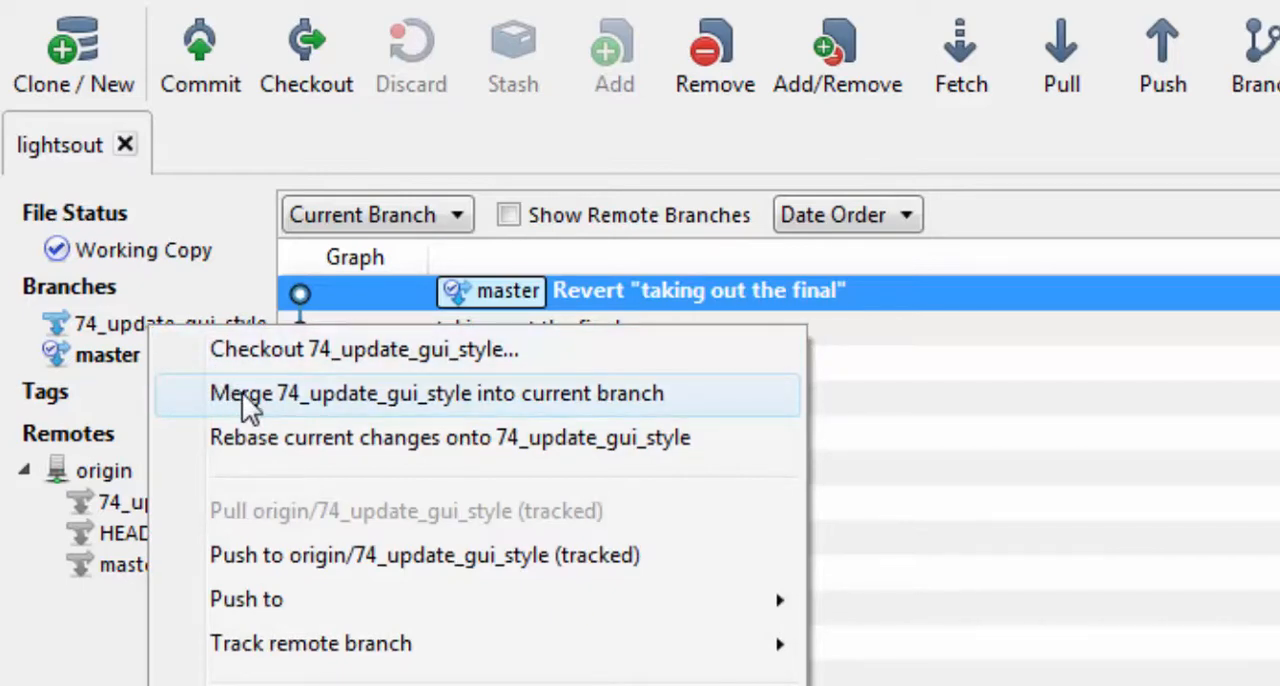
click(436, 392)
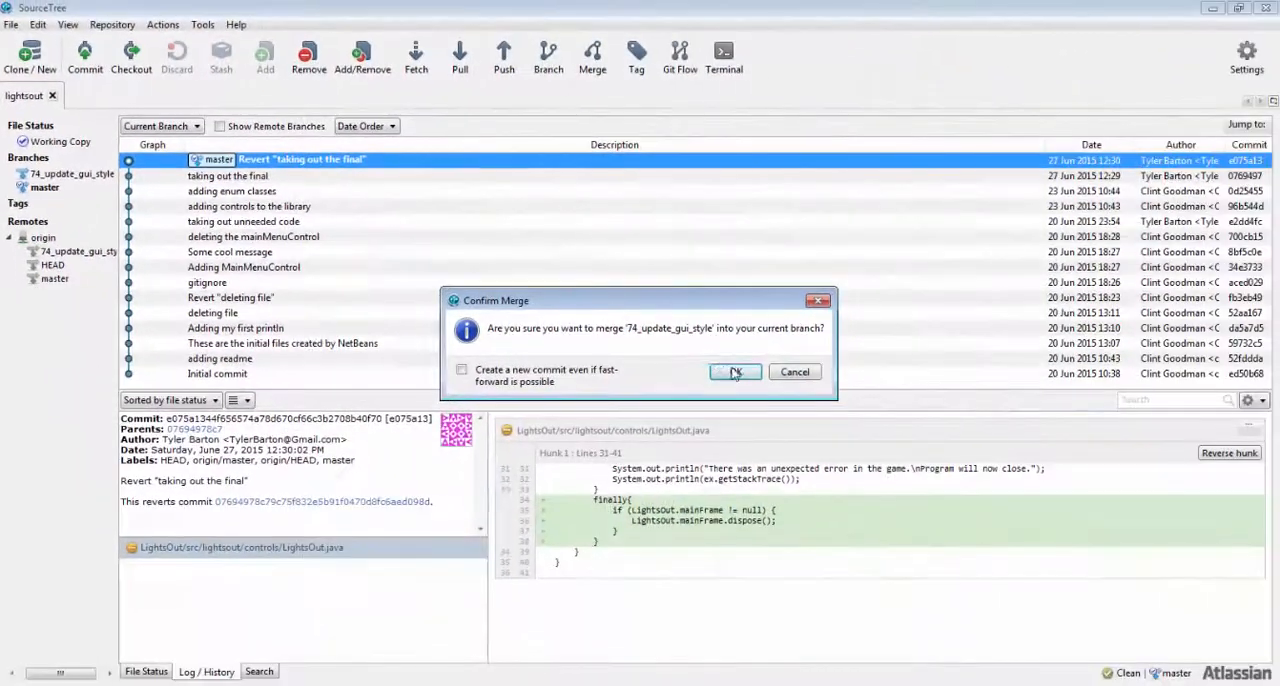
click(736, 372)
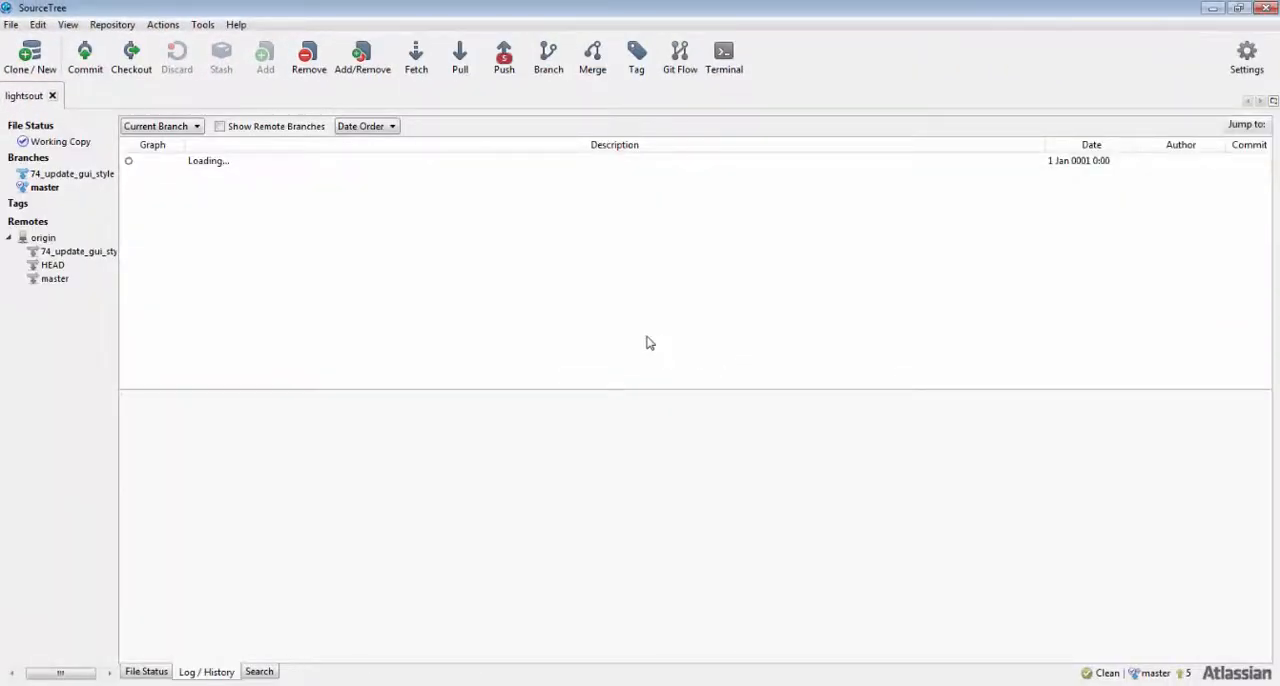